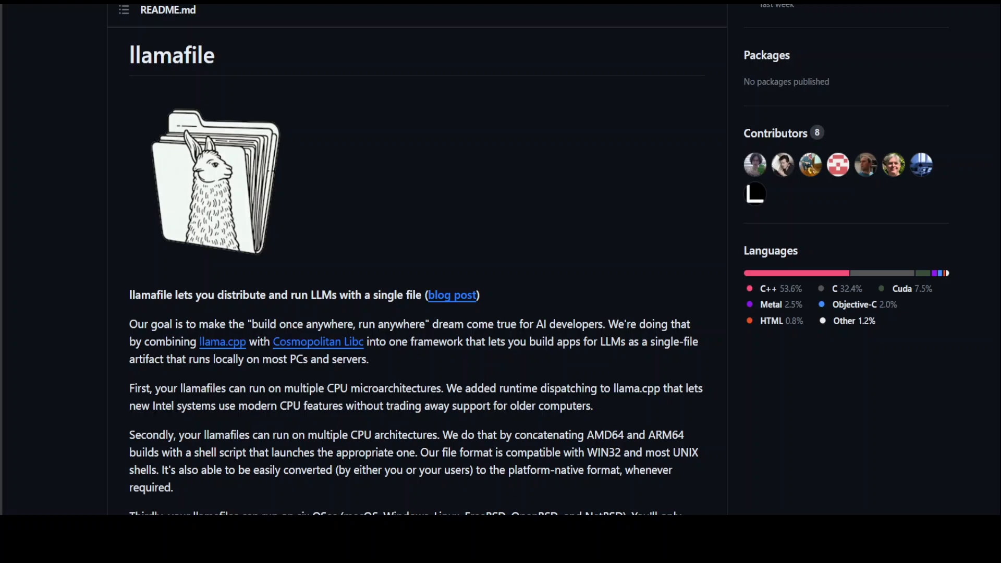
pyautogui.moveTo(401, 280)
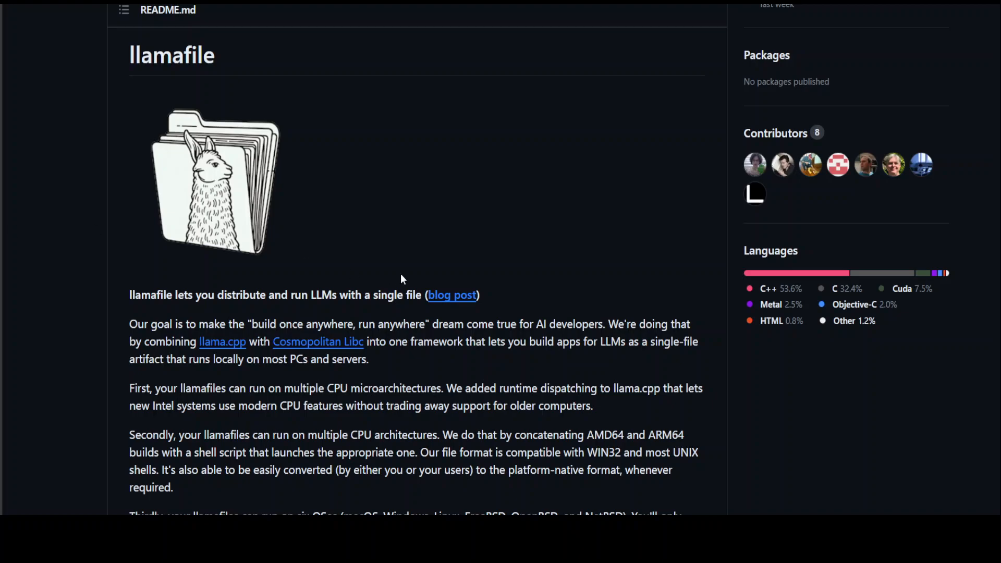
pyautogui.moveTo(423, 430)
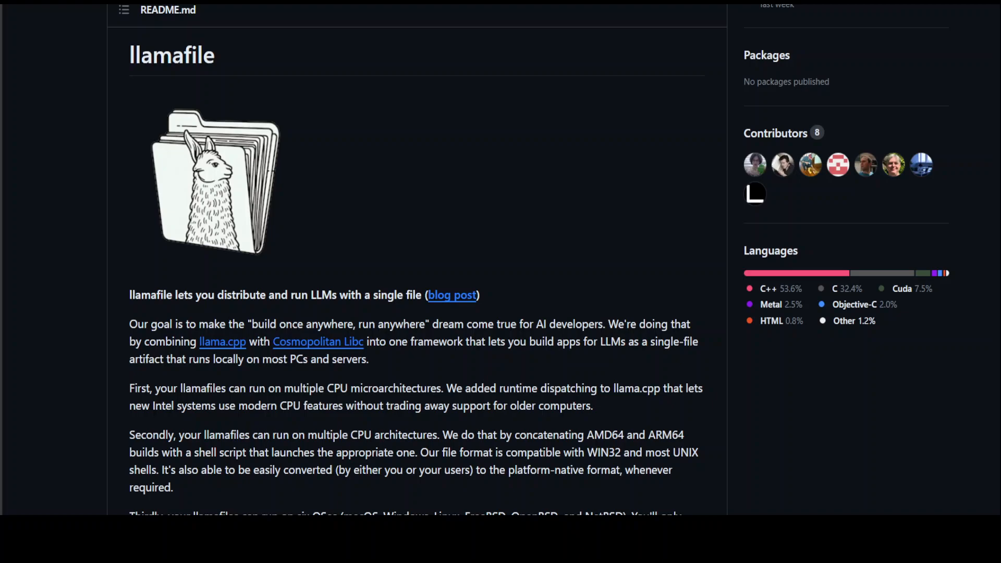
pyautogui.moveTo(196, 195)
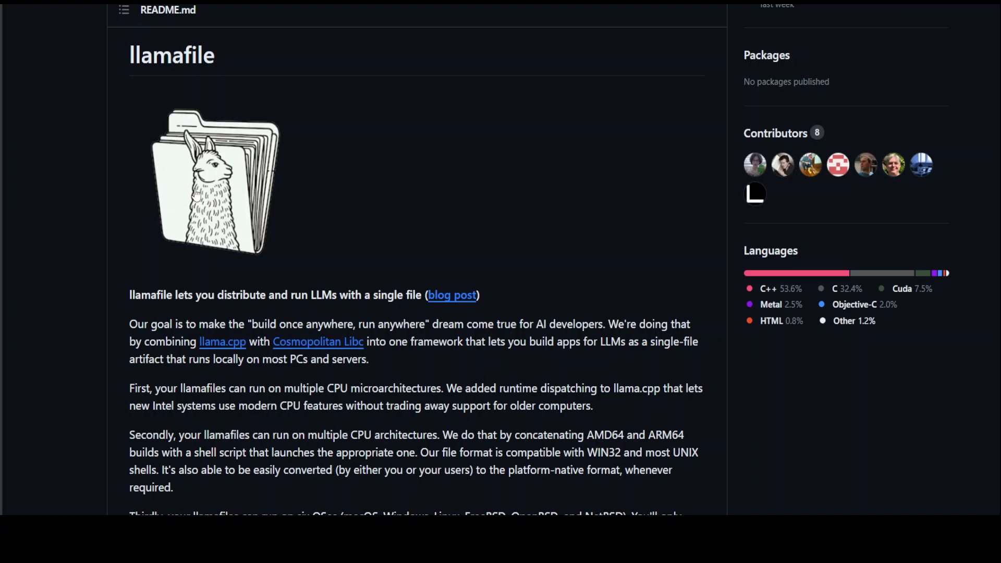
# Scroll the llamafile README to the Binary Instructions model table and select the curl download command
pyautogui.scroll(-3)
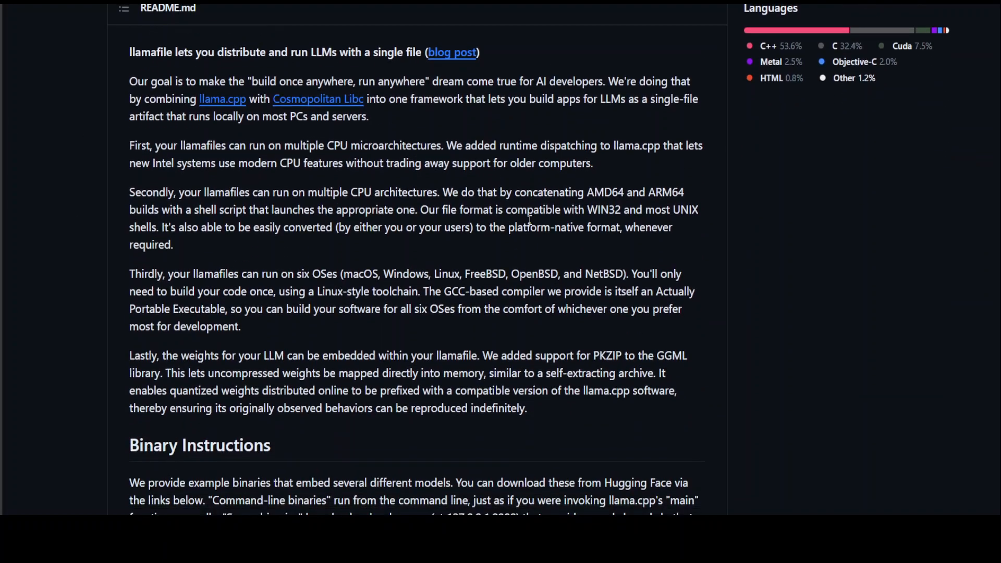
pyautogui.scroll(-3)
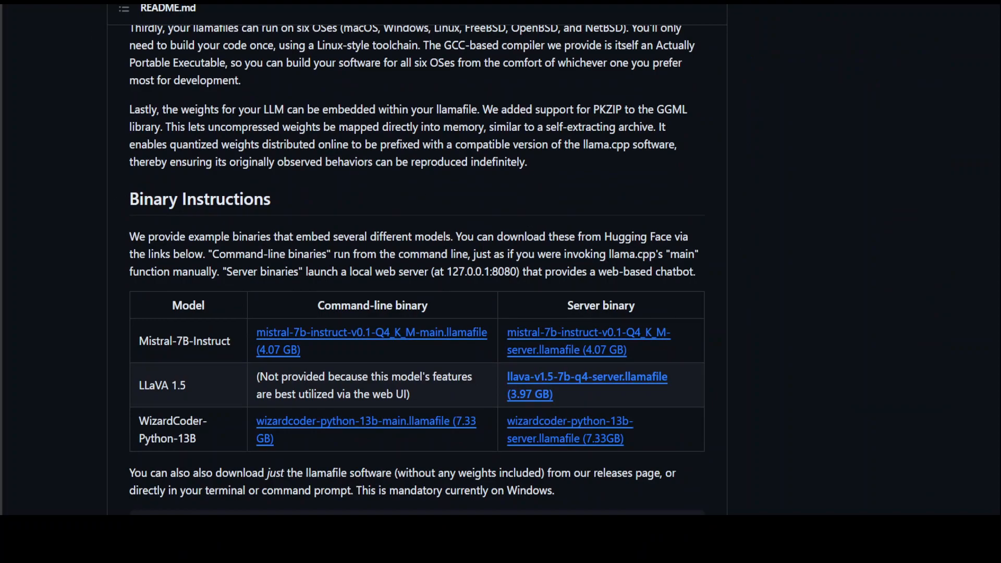
pyautogui.scroll(-3)
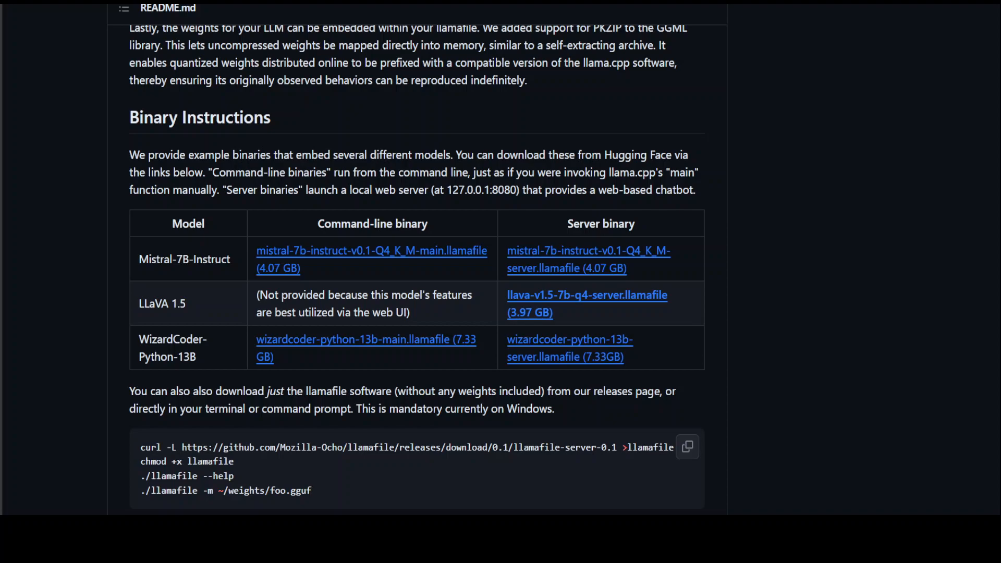
pyautogui.moveTo(347, 253)
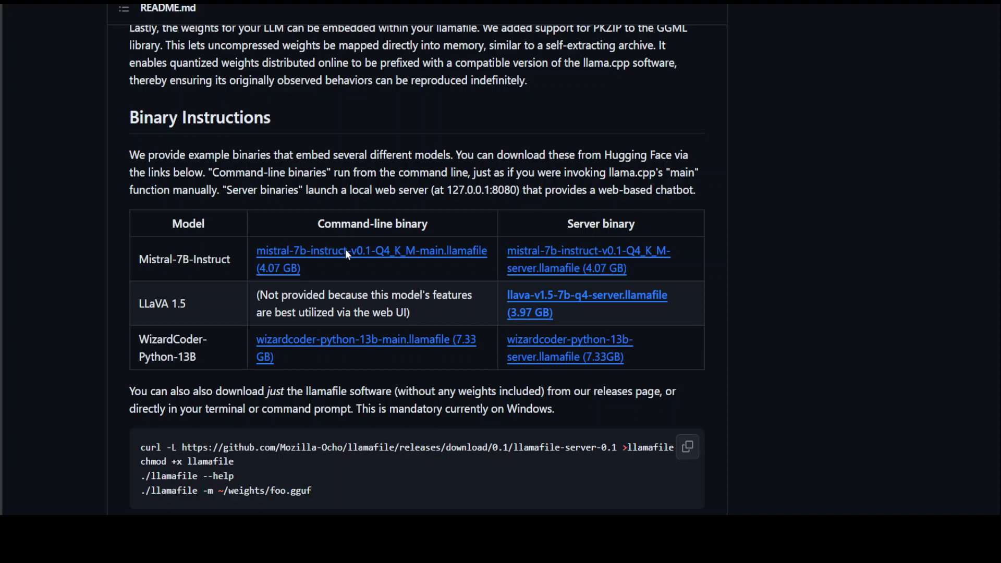
pyautogui.moveTo(272, 219)
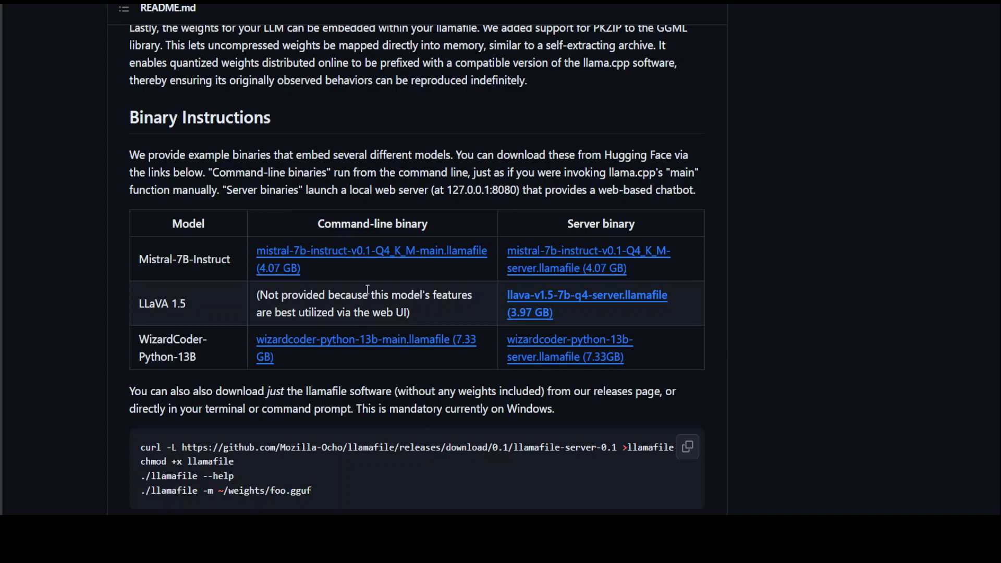
pyautogui.moveTo(820, 261)
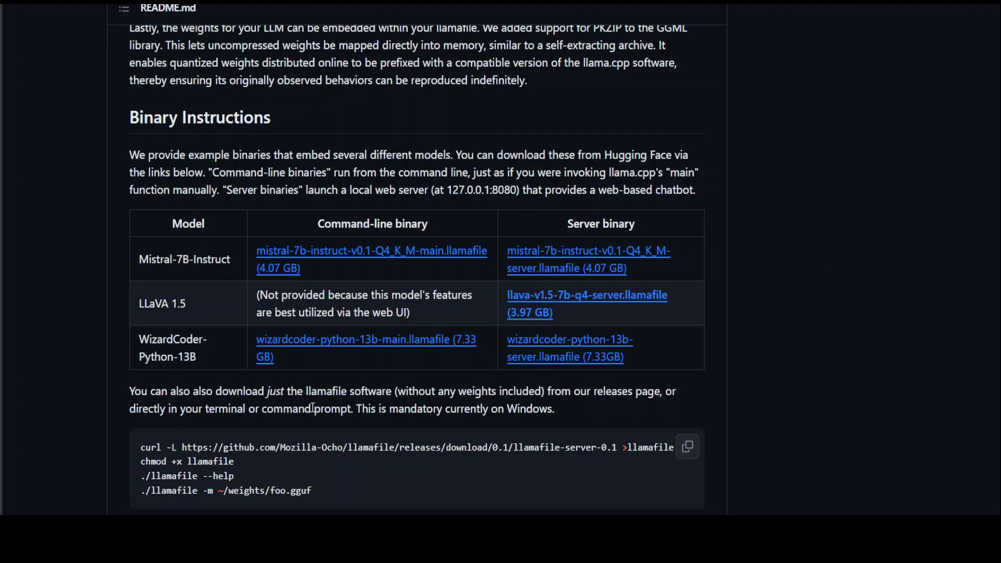
pyautogui.doubleClick(150, 447)
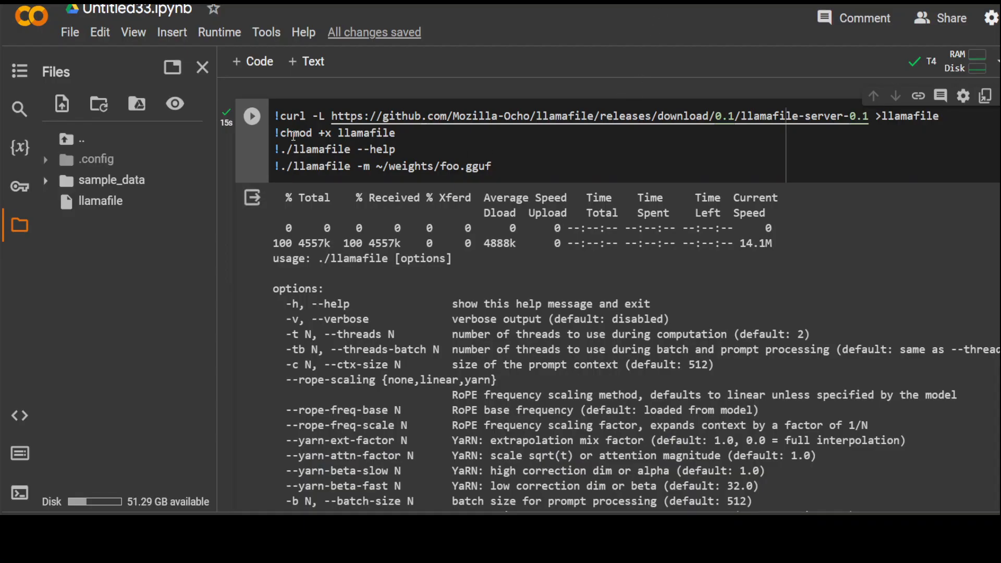
pyautogui.moveTo(380, 262)
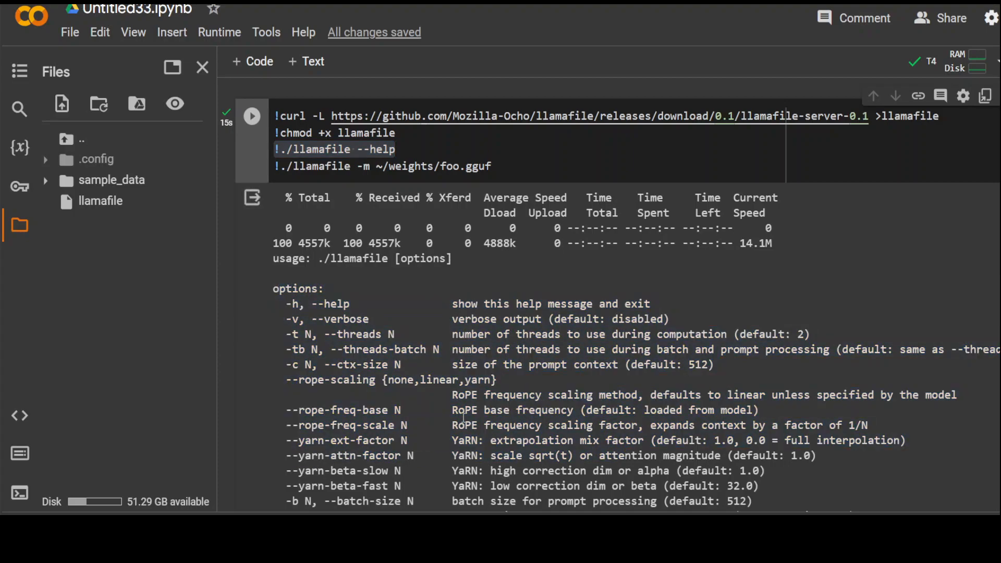
pyautogui.moveTo(422, 286)
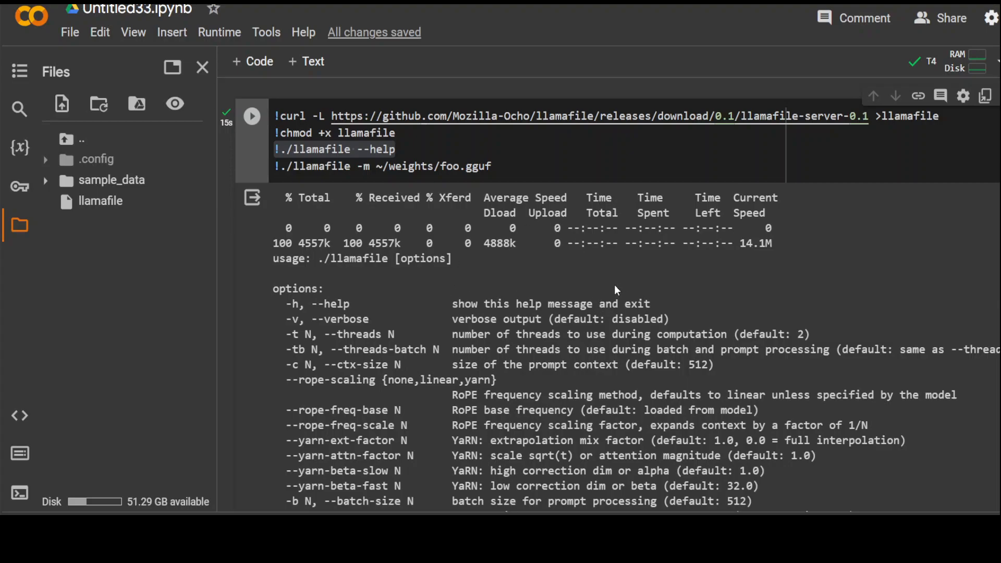
pyautogui.moveTo(612, 291)
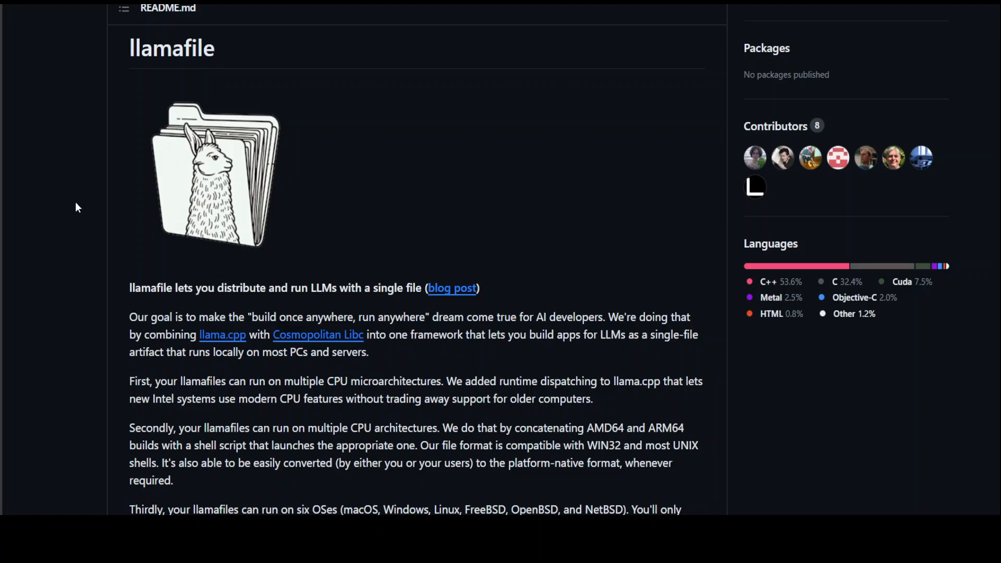
pyautogui.moveTo(88, 439)
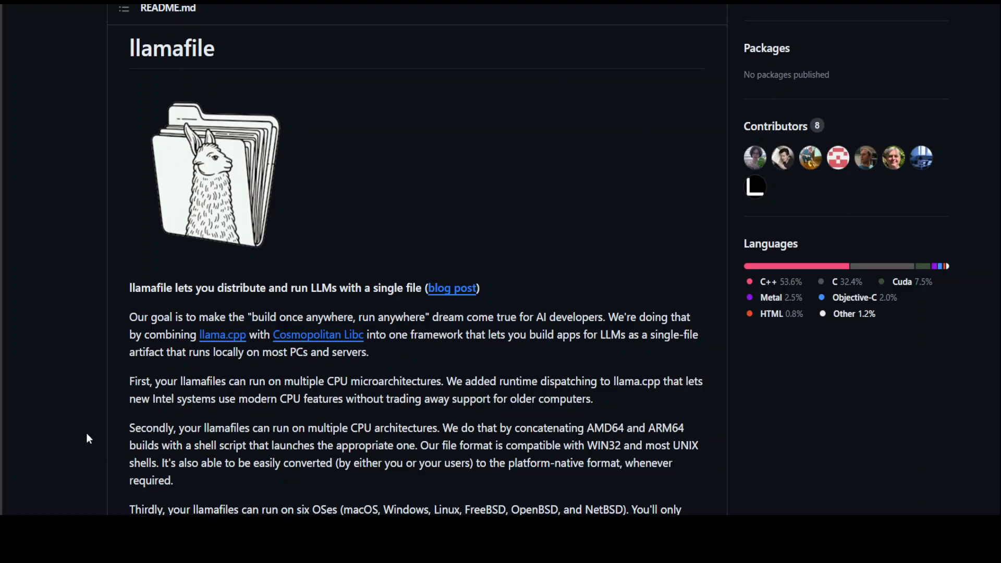